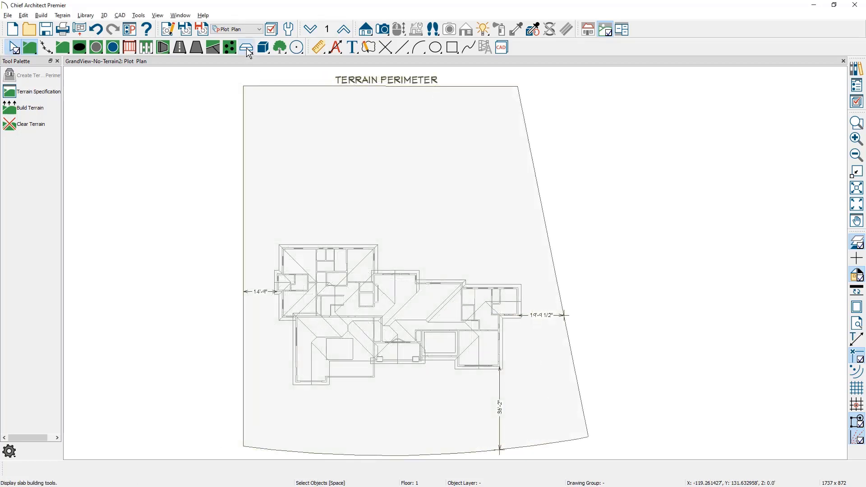
mouse_move(237, 29)
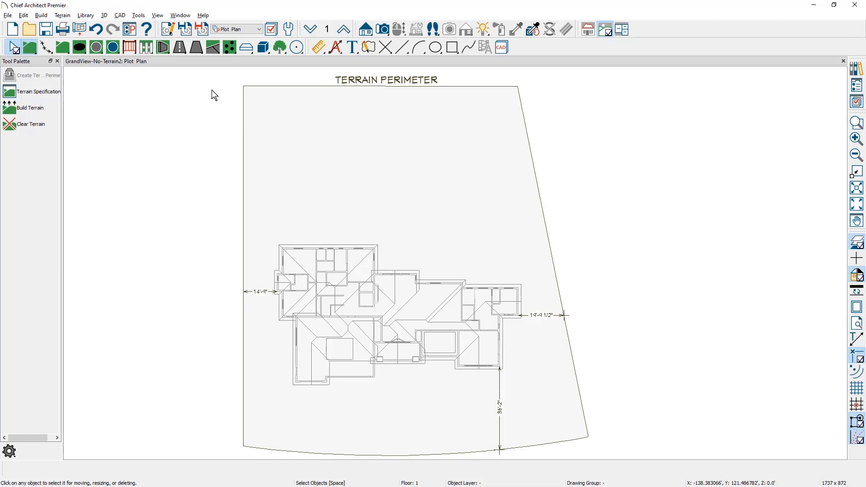
- Set the Concentric Jump distance to 10' in the Edit Behaviors preferences
left_click(23, 15)
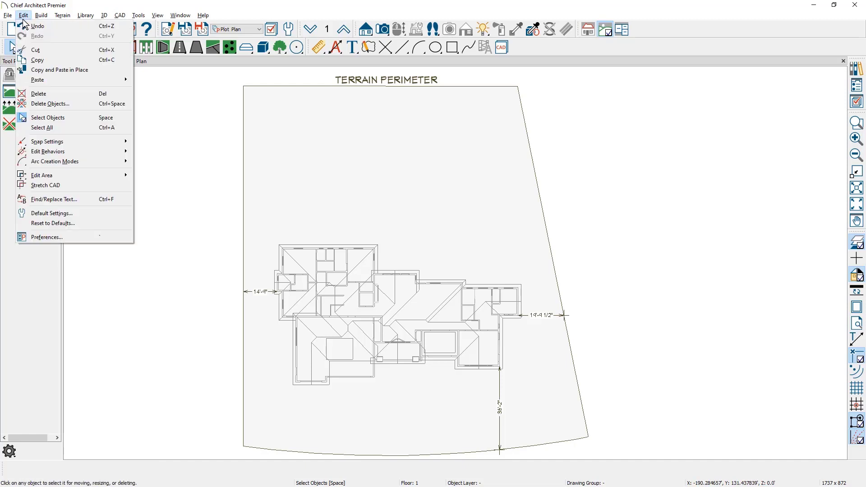
left_click(46, 237)
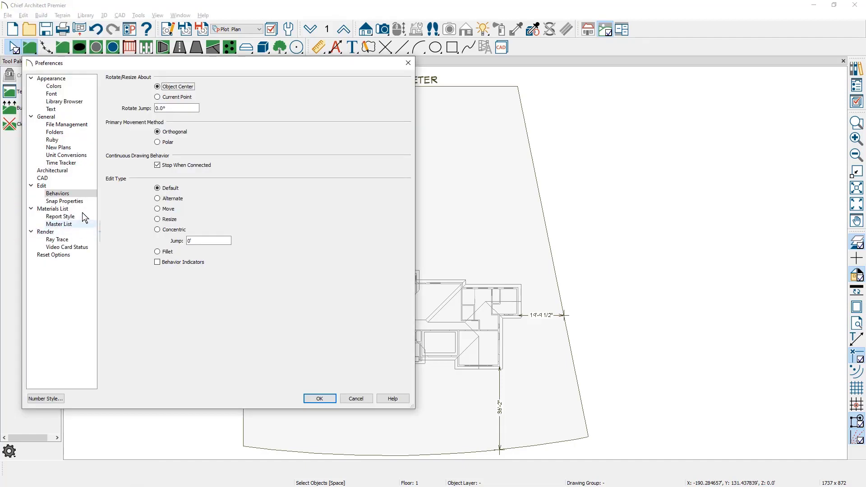
mouse_move(106, 187)
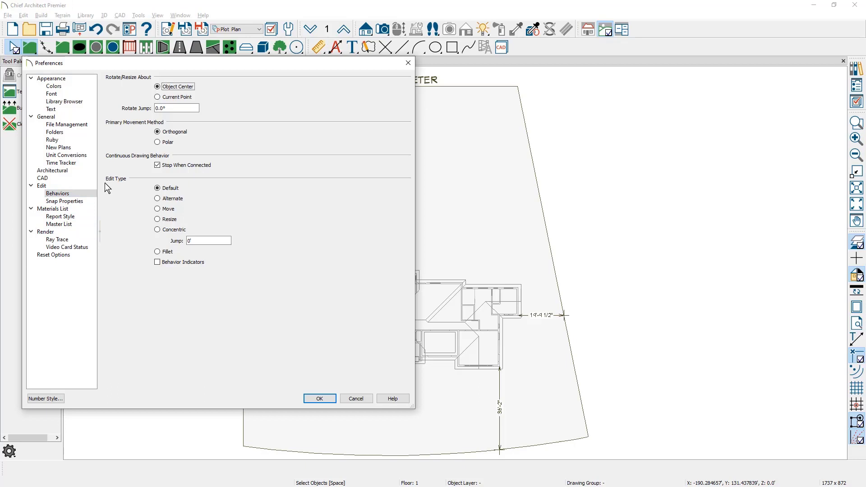
mouse_move(122, 199)
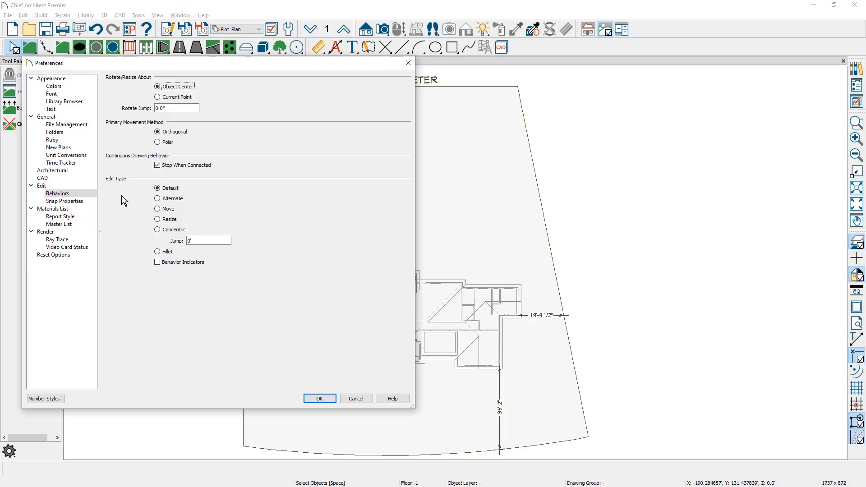
mouse_move(128, 235)
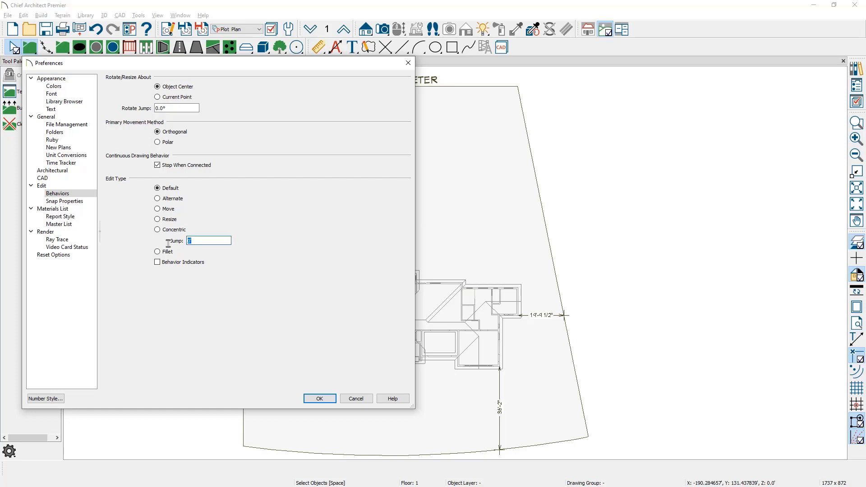
type("10'")
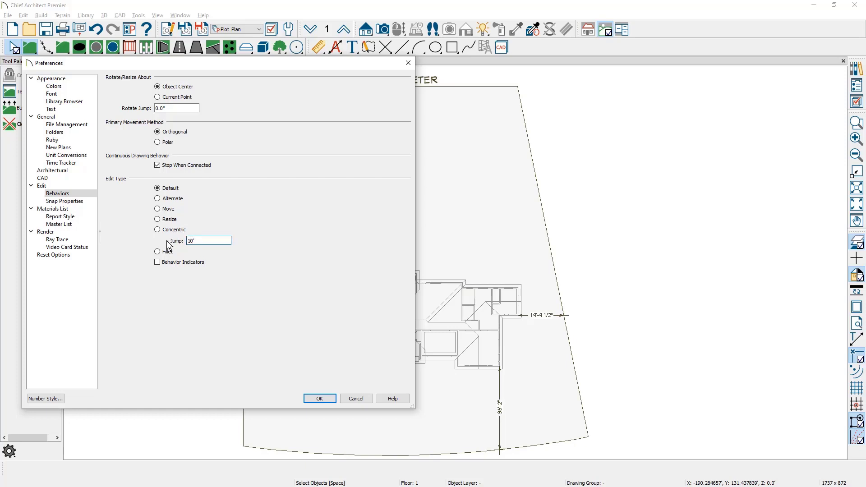
mouse_move(147, 235)
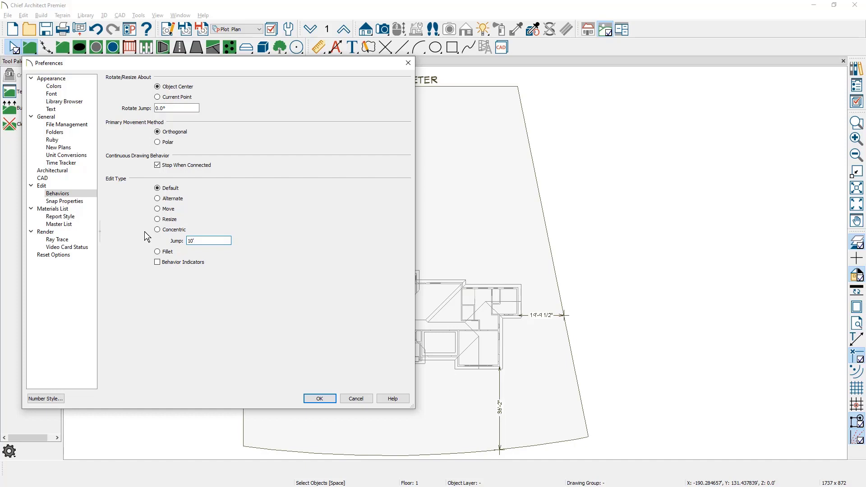
mouse_move(188, 250)
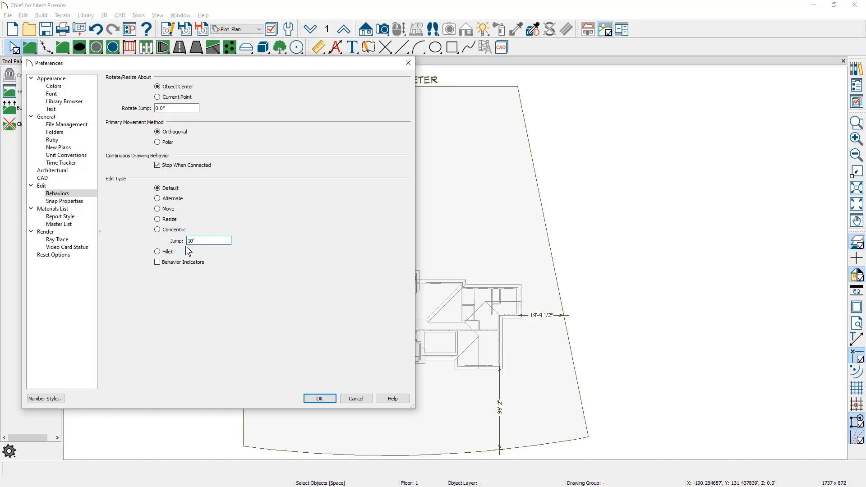
left_click(320, 398)
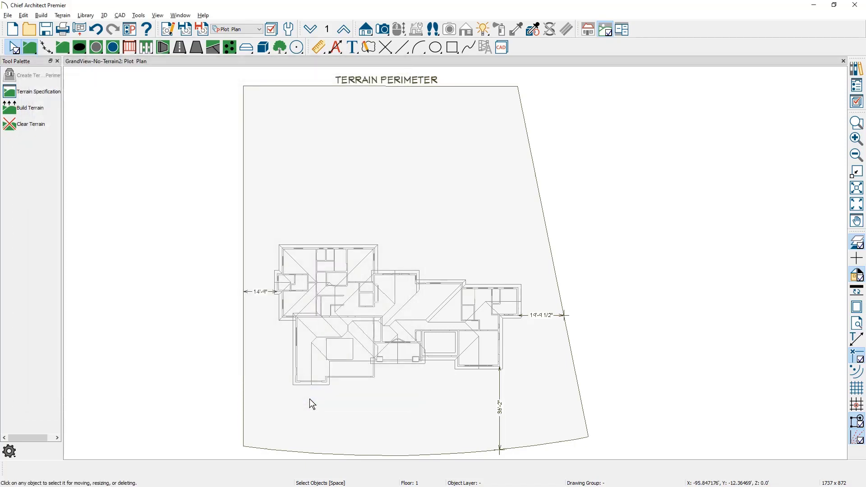
mouse_move(244, 430)
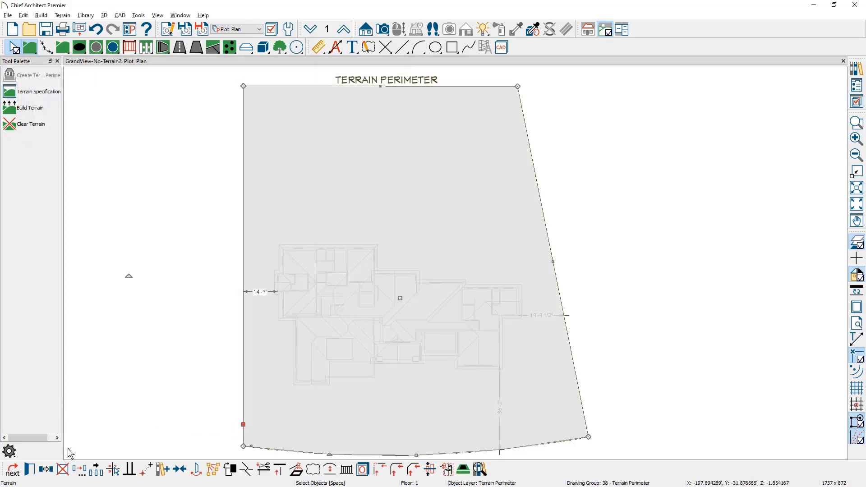
- Copy the terrain perimeter concentrically to create a polyline inset 10 feet
left_click(45, 469)
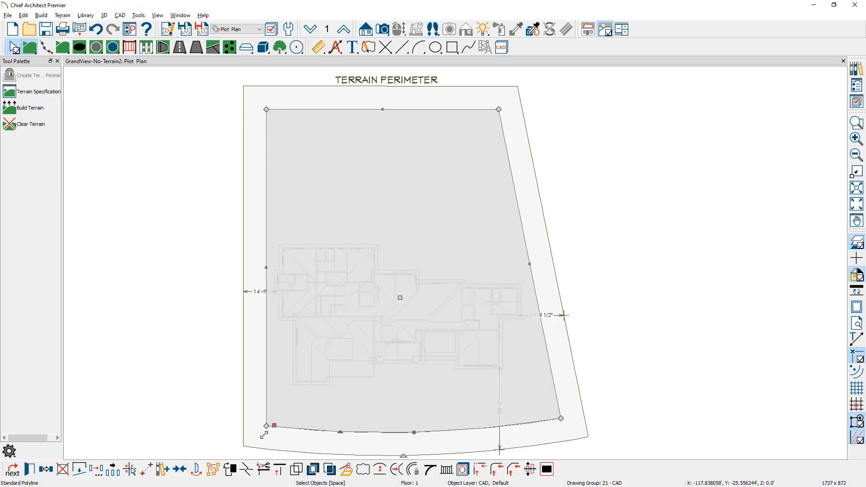
mouse_move(288, 432)
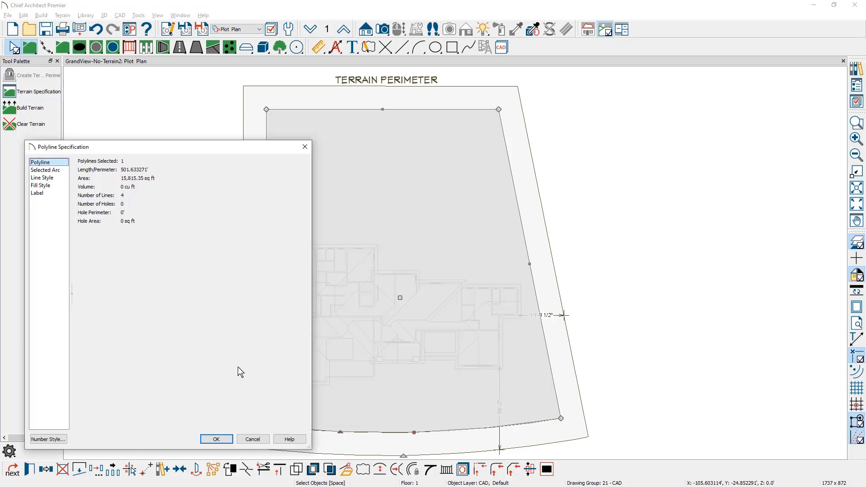
- Show the Line Style panel of the new polyline's specification
left_click(42, 178)
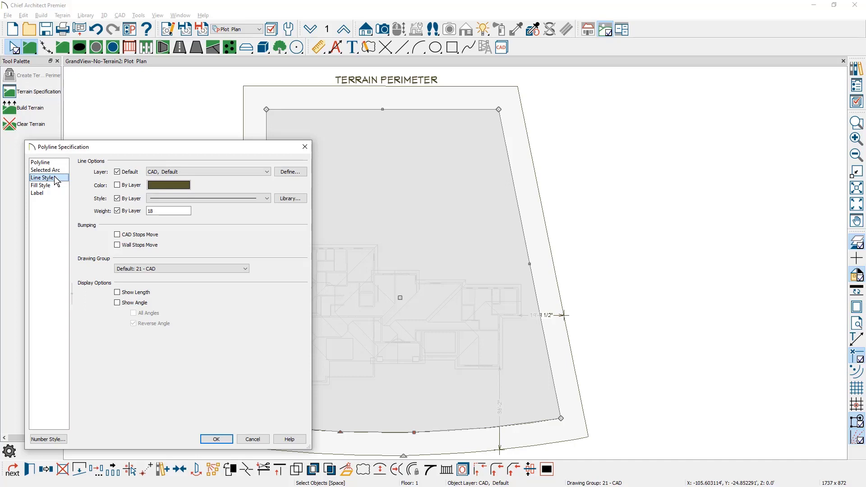
mouse_move(167, 179)
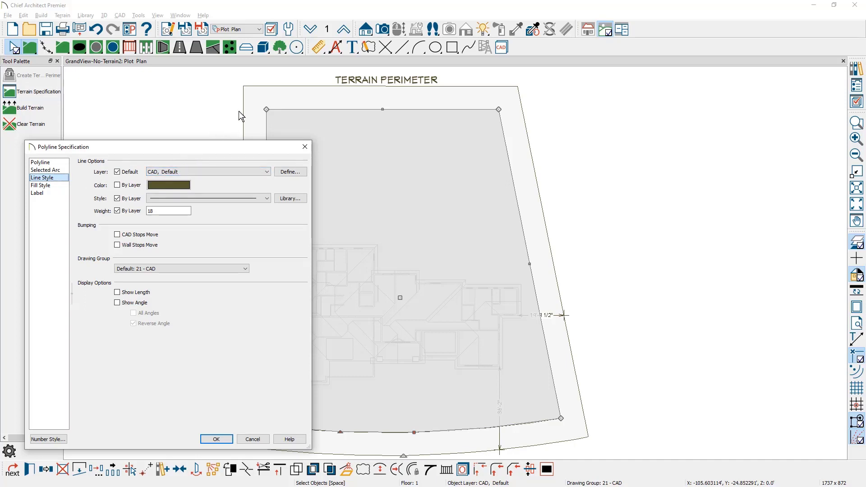
mouse_move(246, 109)
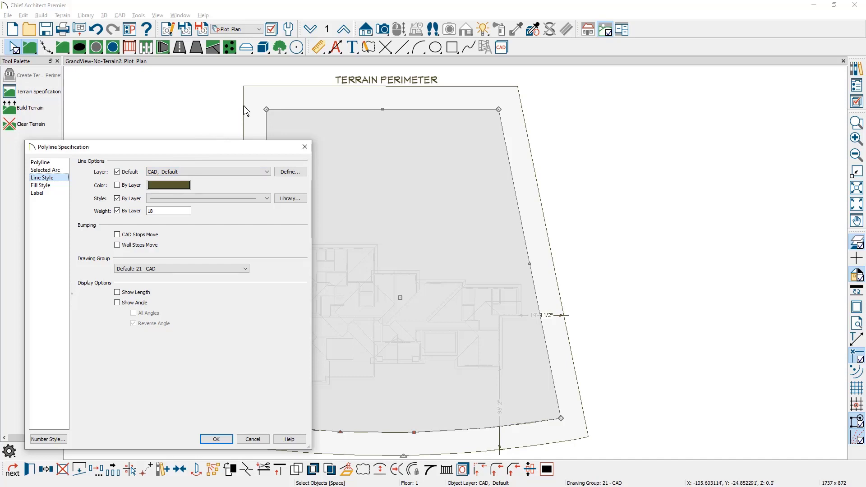
mouse_move(229, 169)
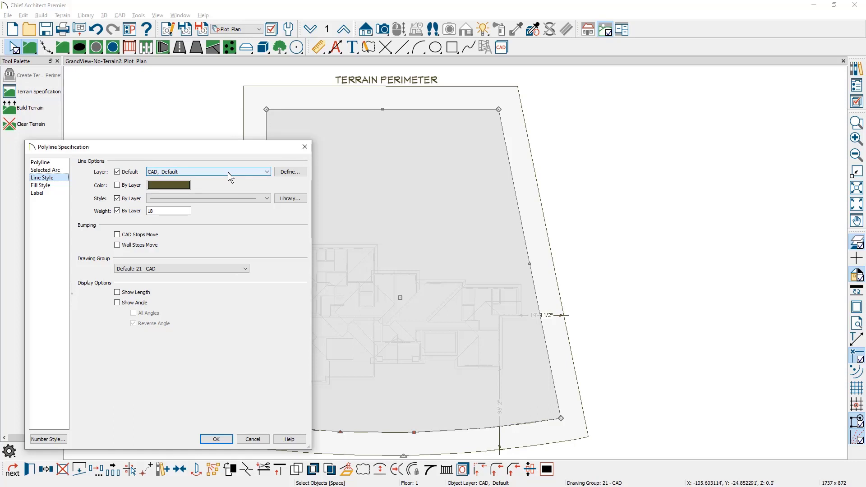
- Create a 'Terrain, Setback' layer from CAD, Default with a dashed line style
left_click(289, 171)
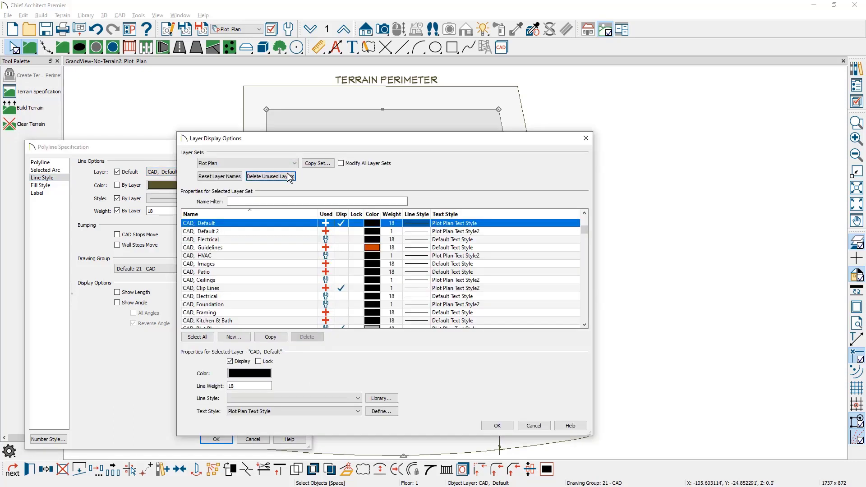
mouse_move(231, 225)
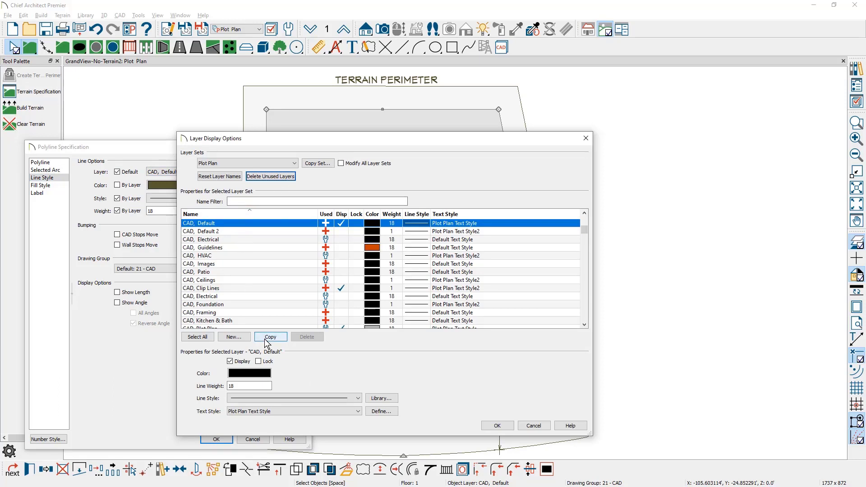
left_click(270, 337)
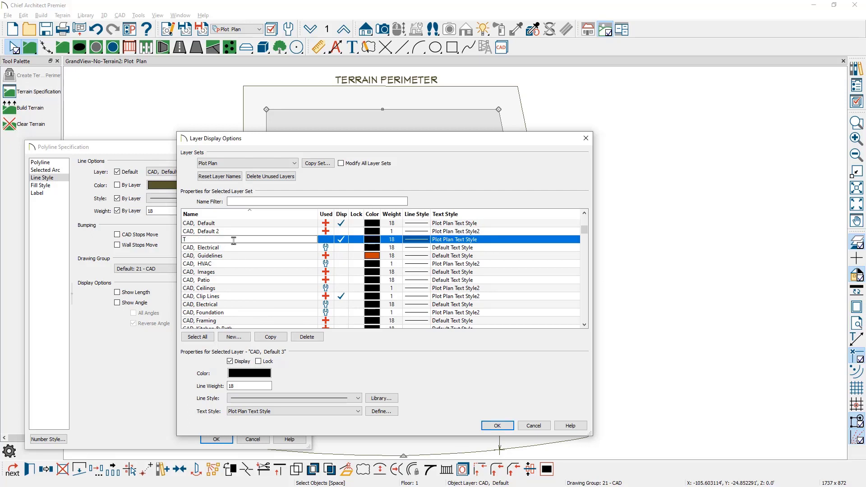
type("Terra")
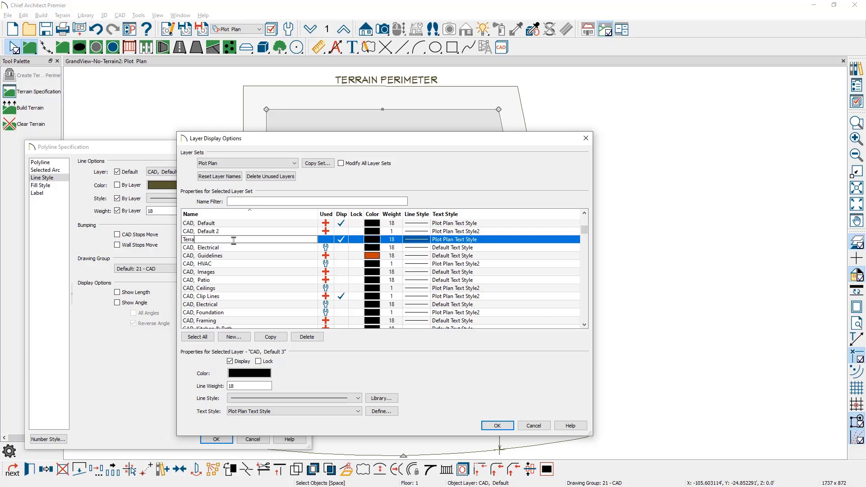
type("in, Setback")
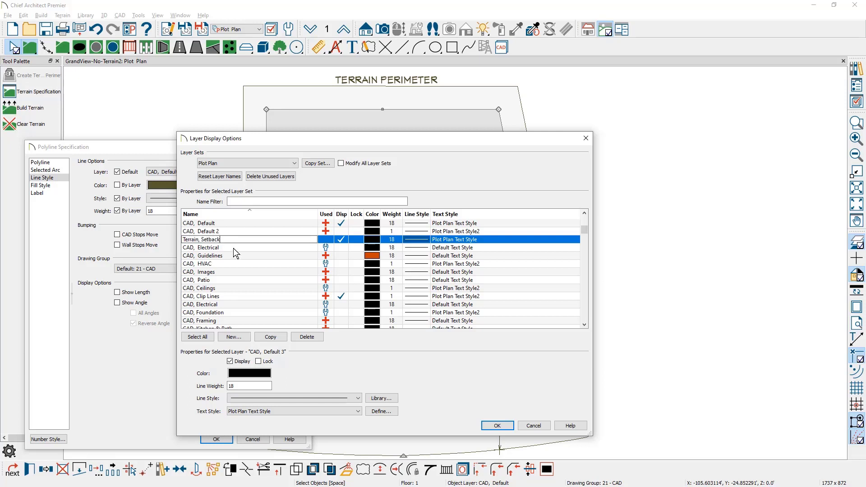
left_click(358, 398)
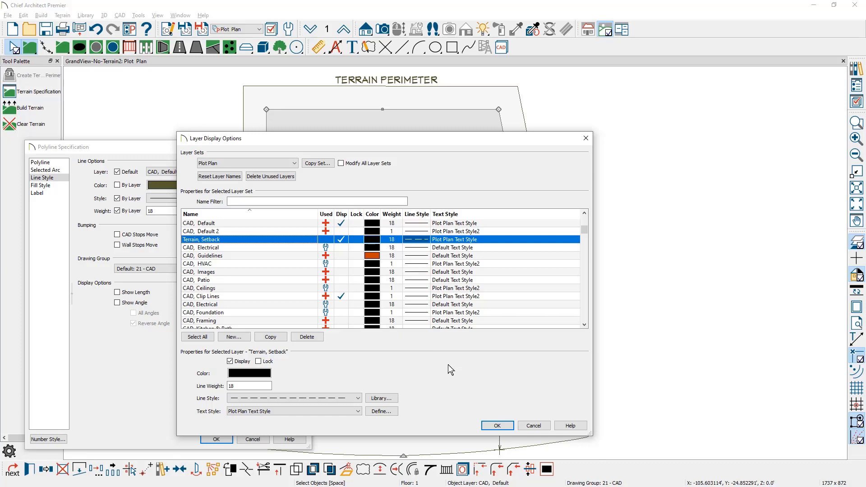
left_click(496, 425)
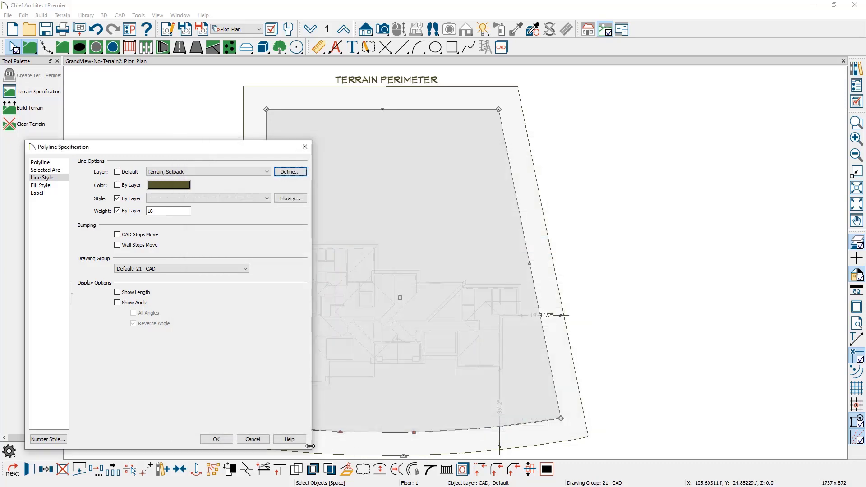
- Apply the Terrain, Setback layer so the inset polyline shows dashed
left_click(216, 440)
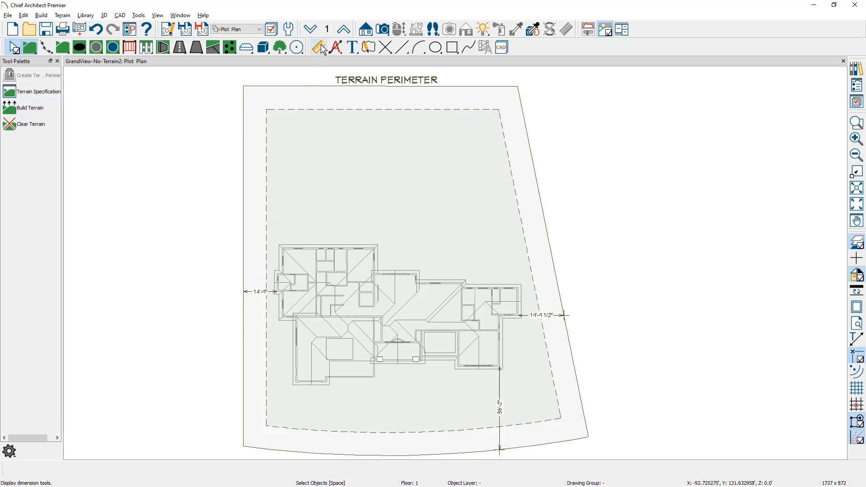
left_click(319, 49)
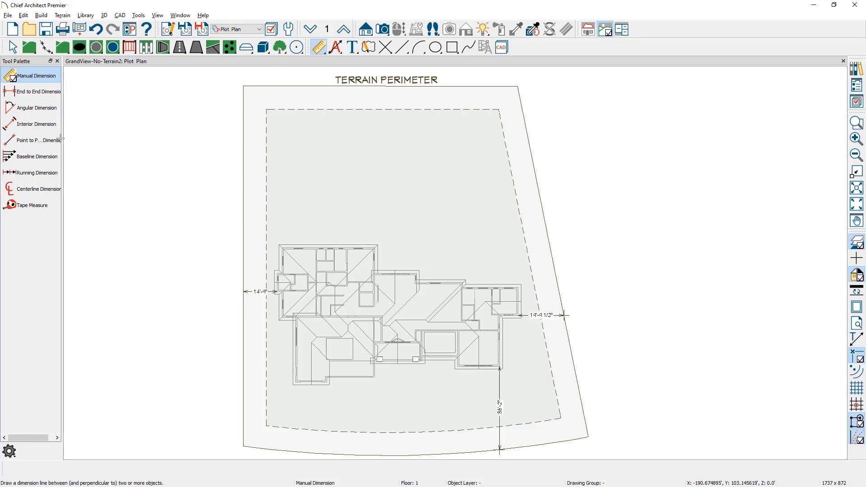
- Add 10' point-to-point dimensions for the setback along the top and left sides
left_click(38, 141)
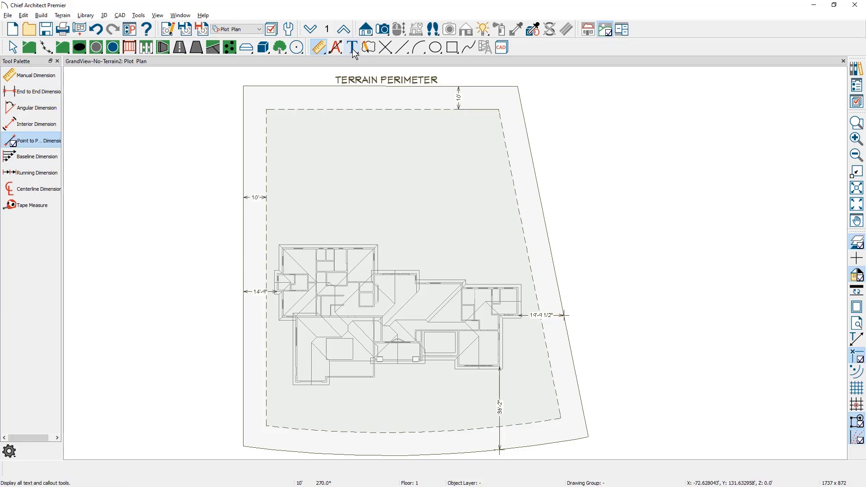
left_click(352, 46)
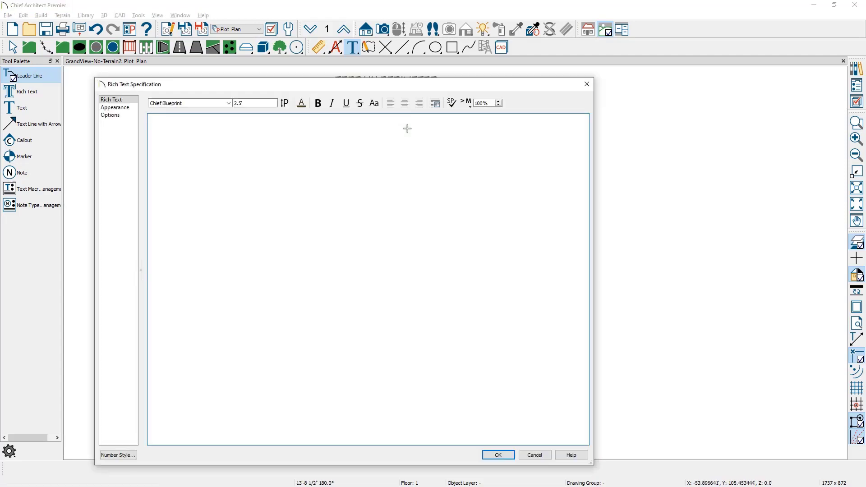
- Label the dashed setback line 'TERRAIN SETBACK' with a leader line
type("TER")
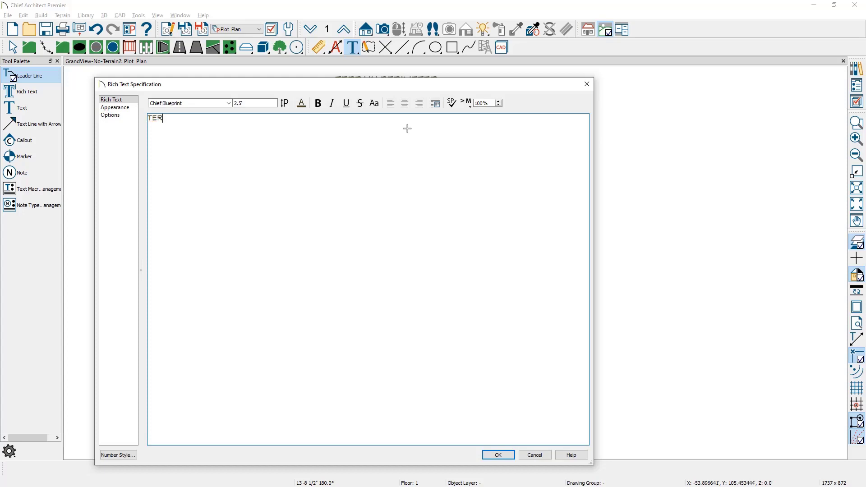
left_click(496, 455)
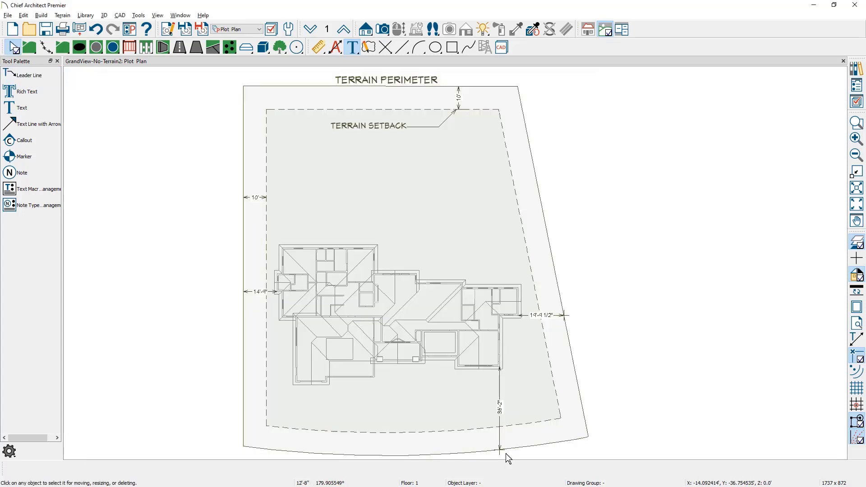